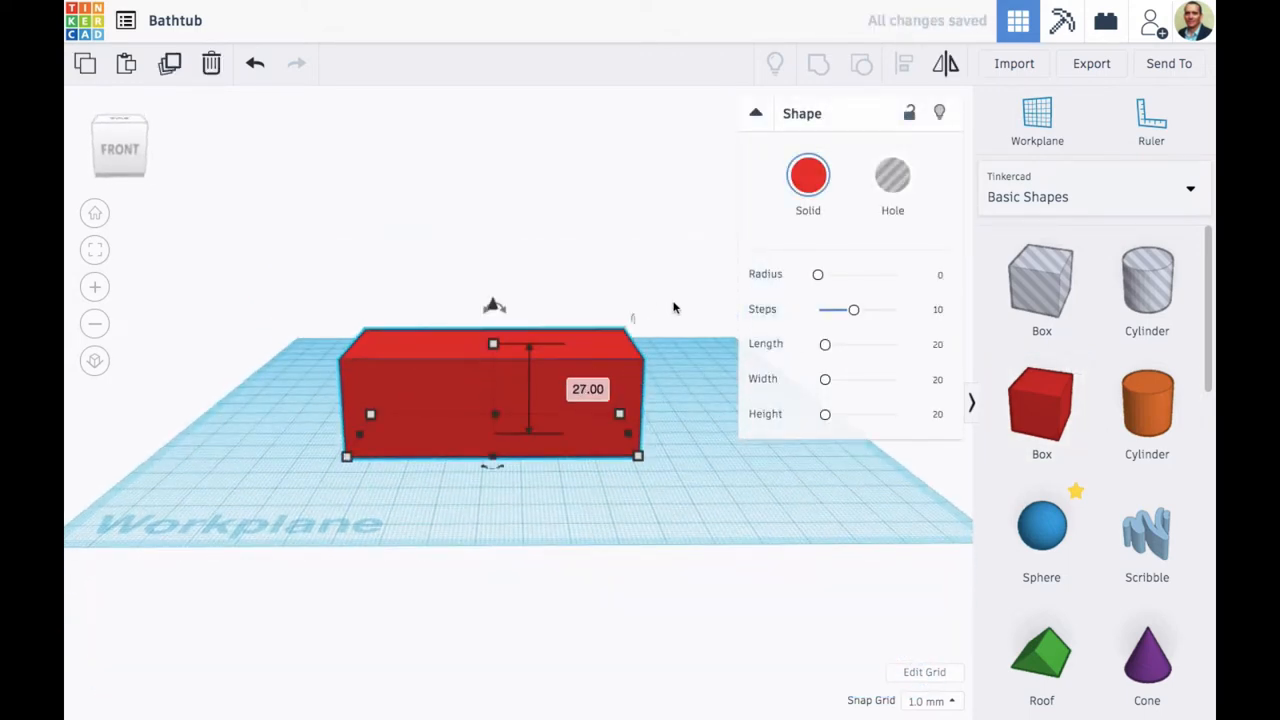
Step: Make the grey box 43 mm tall and group it with an inner box hole
{"action": "left_click", "coordinate": [808, 175]}
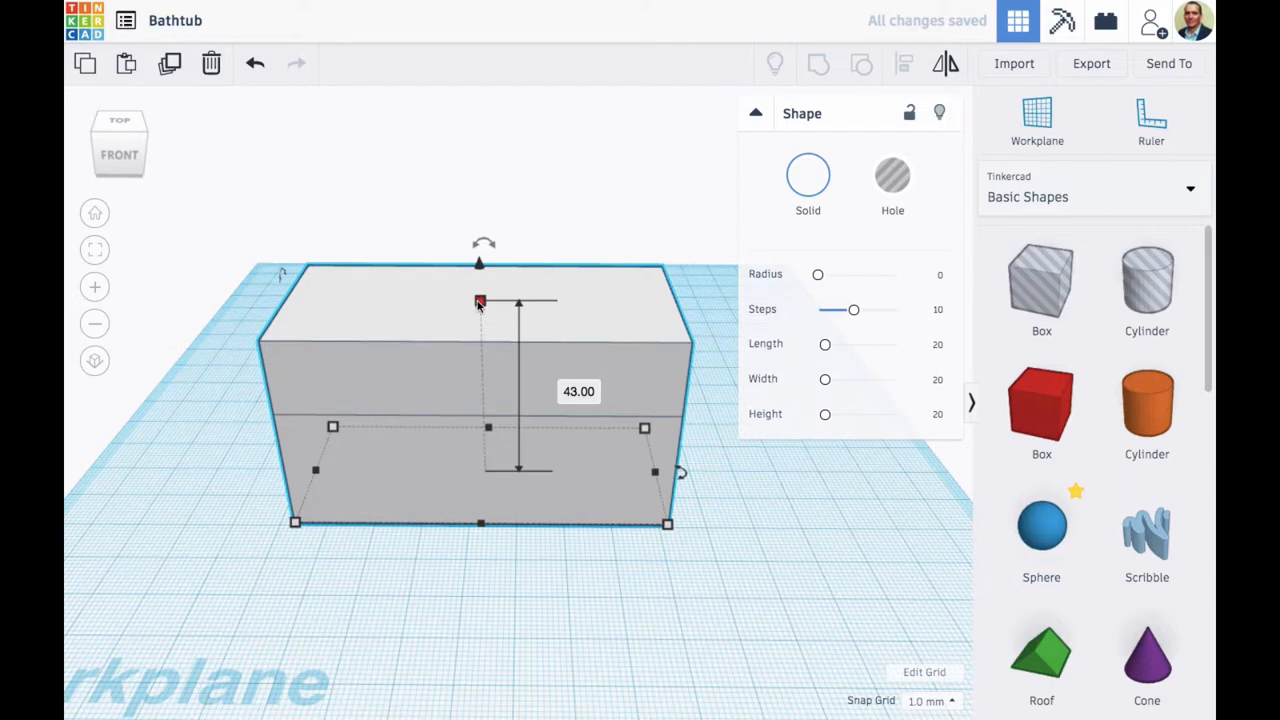
{"action": "left_click_drag", "start_coordinate": [479, 302], "coordinate": [479, 320]}
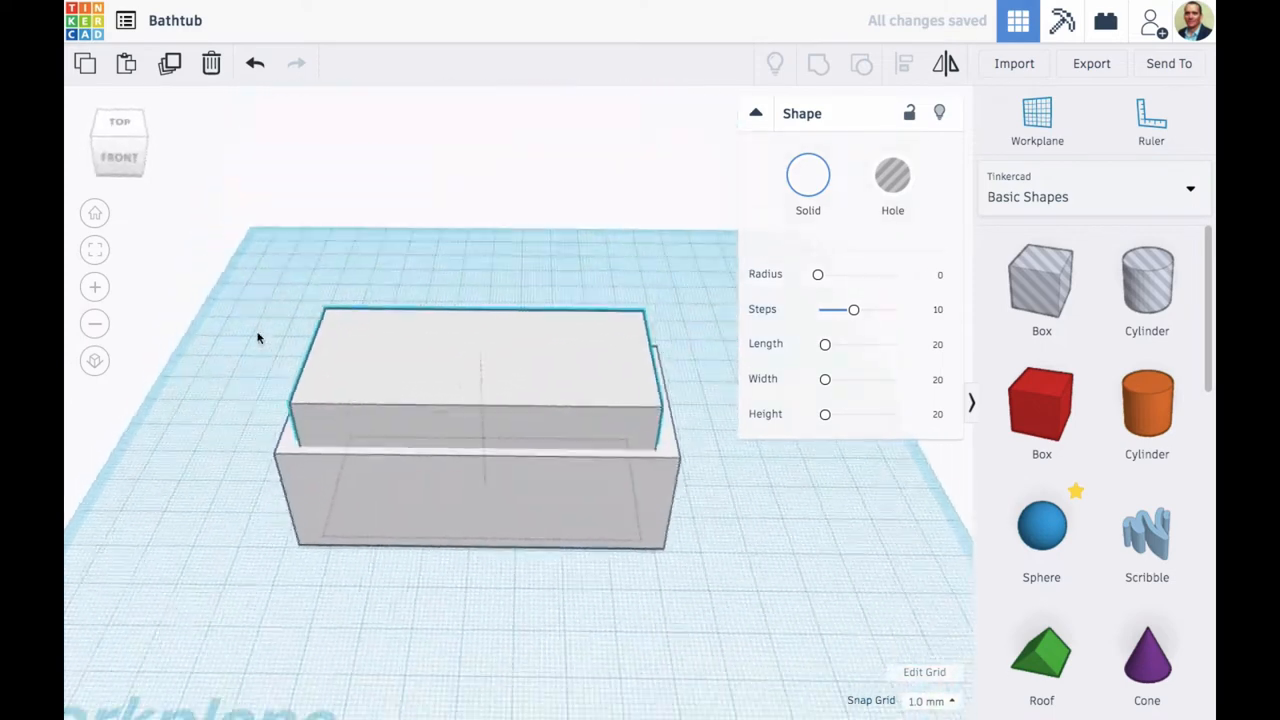
{"action": "left_click", "coordinate": [892, 177]}
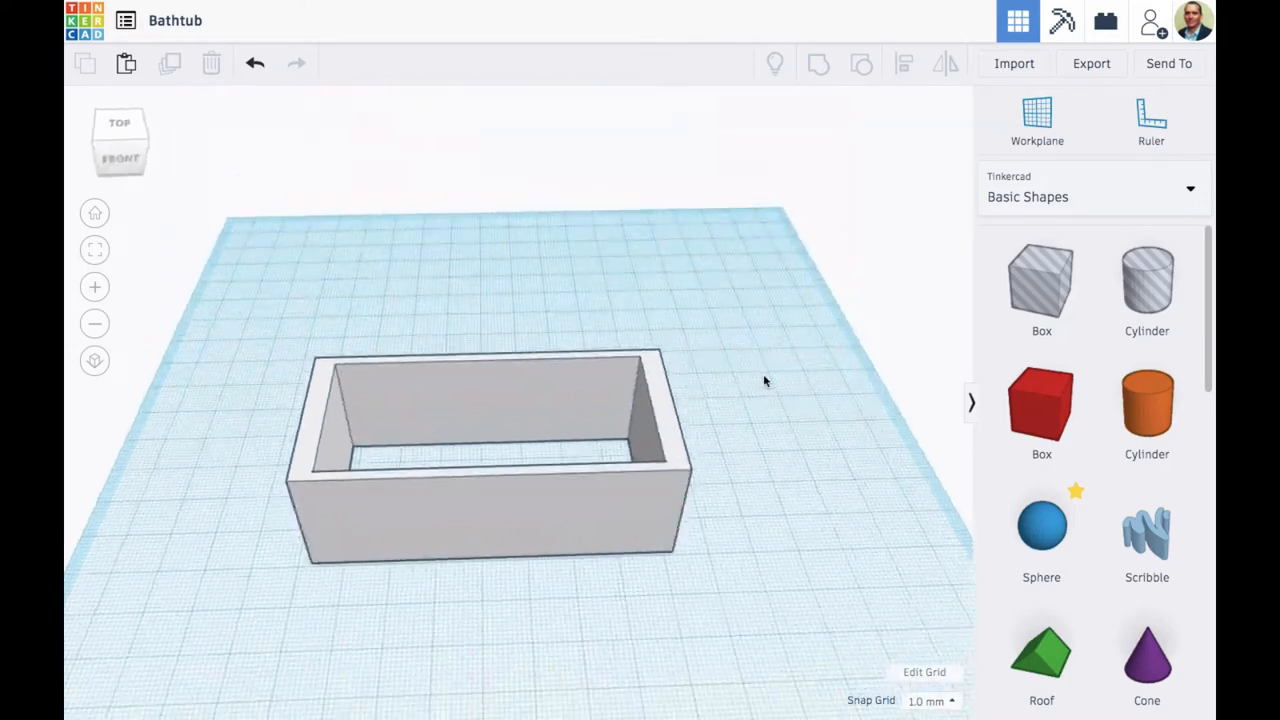
Step: Raise the inner hole box's Radius to round the grey tub's basin corners
{"action": "left_click", "coordinate": [255, 63]}
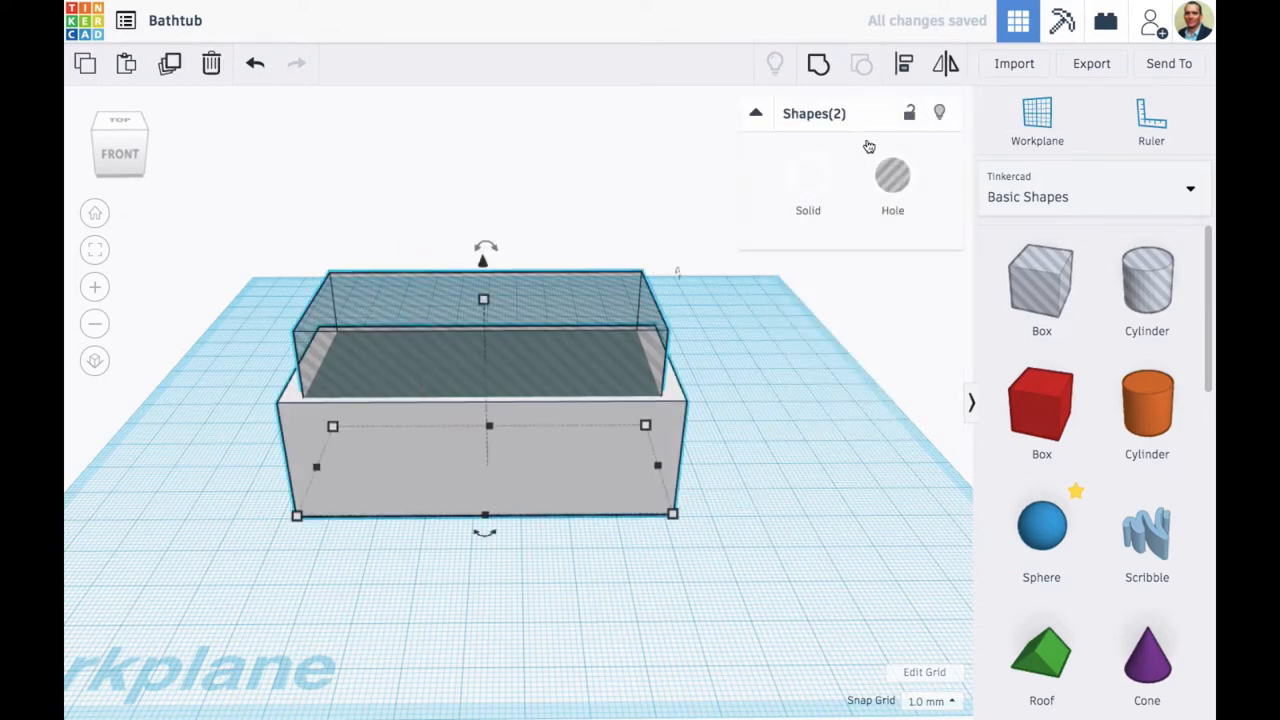
{"action": "left_click", "coordinate": [744, 387]}
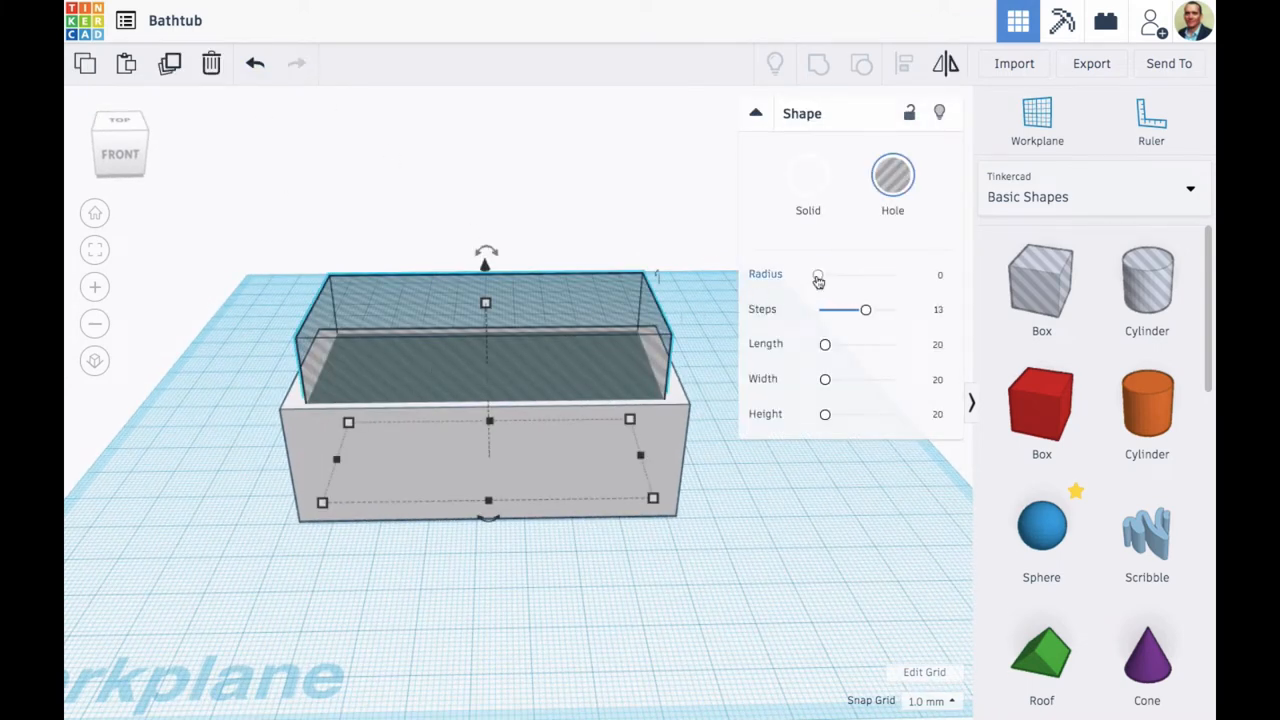
{"action": "left_click_drag", "start_coordinate": [818, 275], "coordinate": [865, 275]}
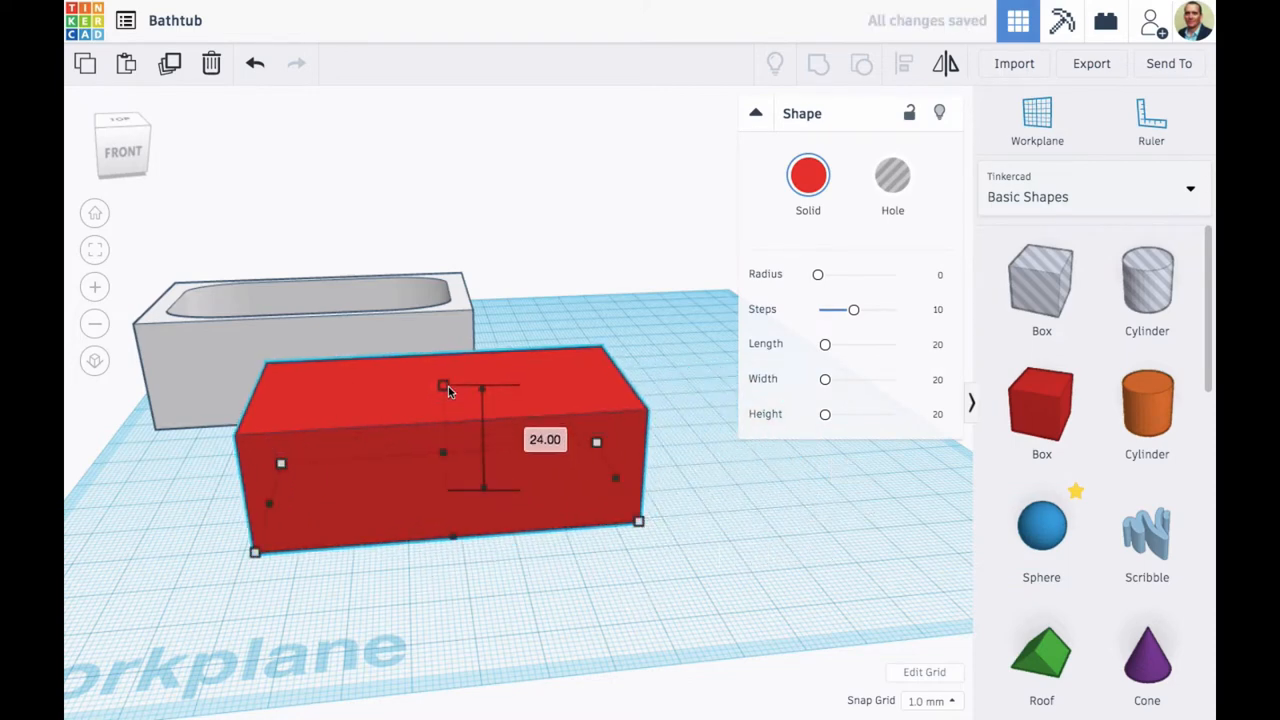
Step: Set the red box to 24 mm tall and round its edges
{"action": "left_click_drag", "start_coordinate": [818, 274], "coordinate": [828, 275]}
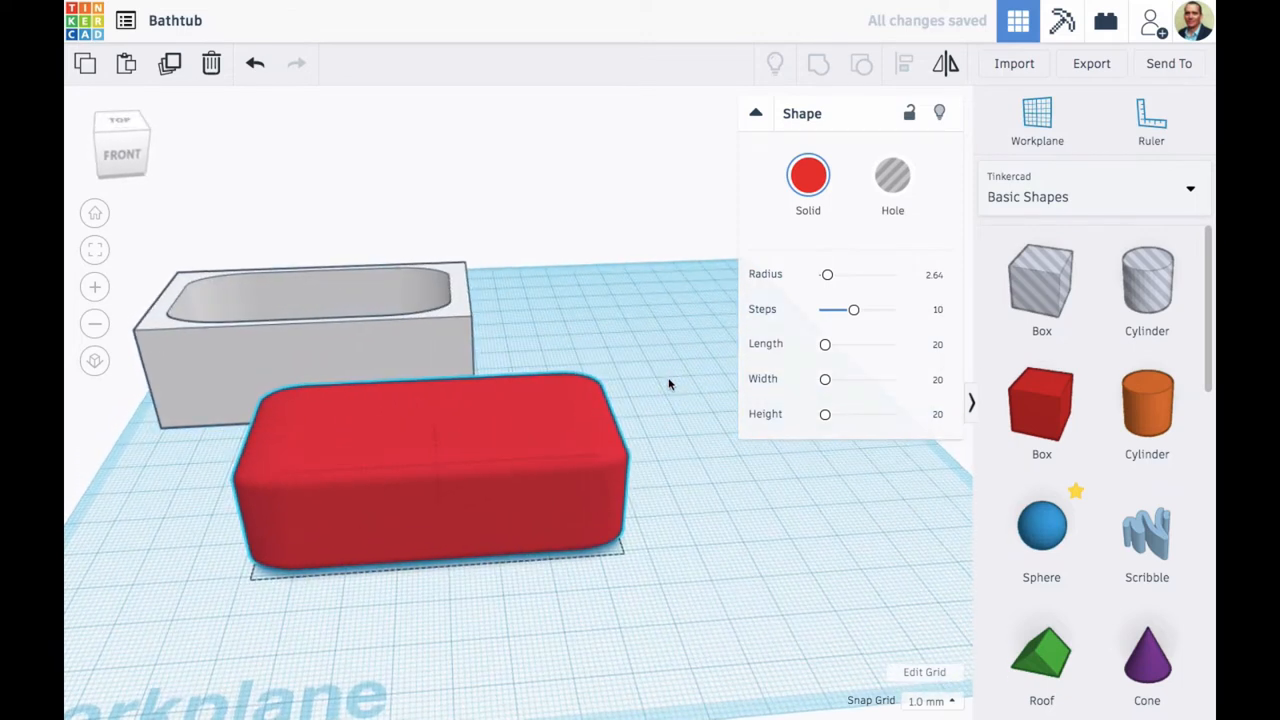
{"action": "left_click", "coordinate": [430, 470]}
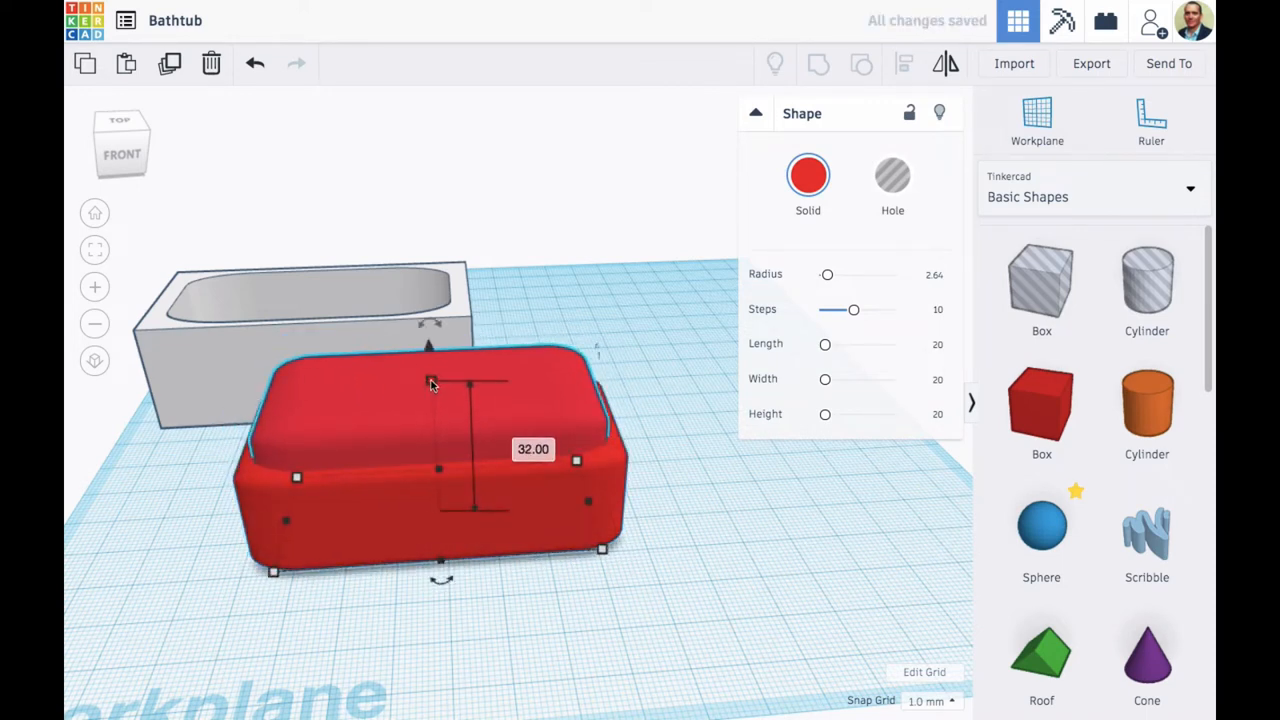
{"action": "left_click", "coordinate": [892, 175]}
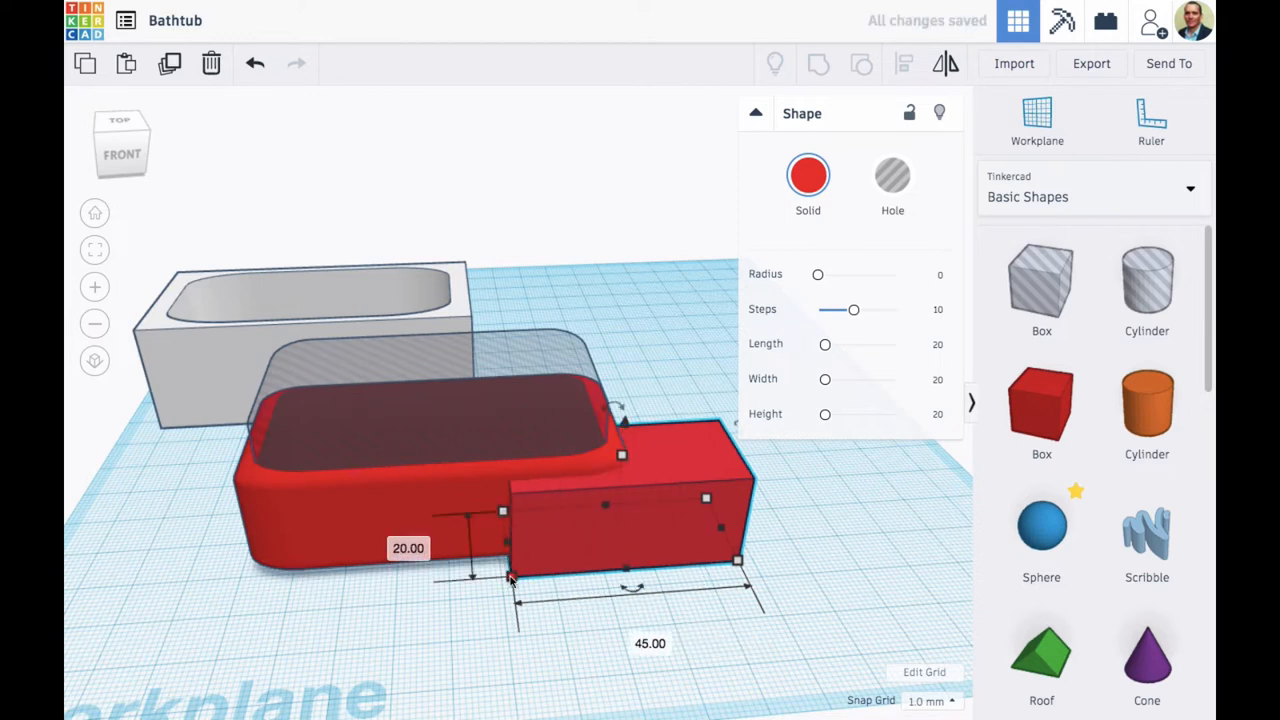
Step: Change the new red block's height from 20 mm to 38 mm
{"action": "left_click", "coordinate": [408, 548]}
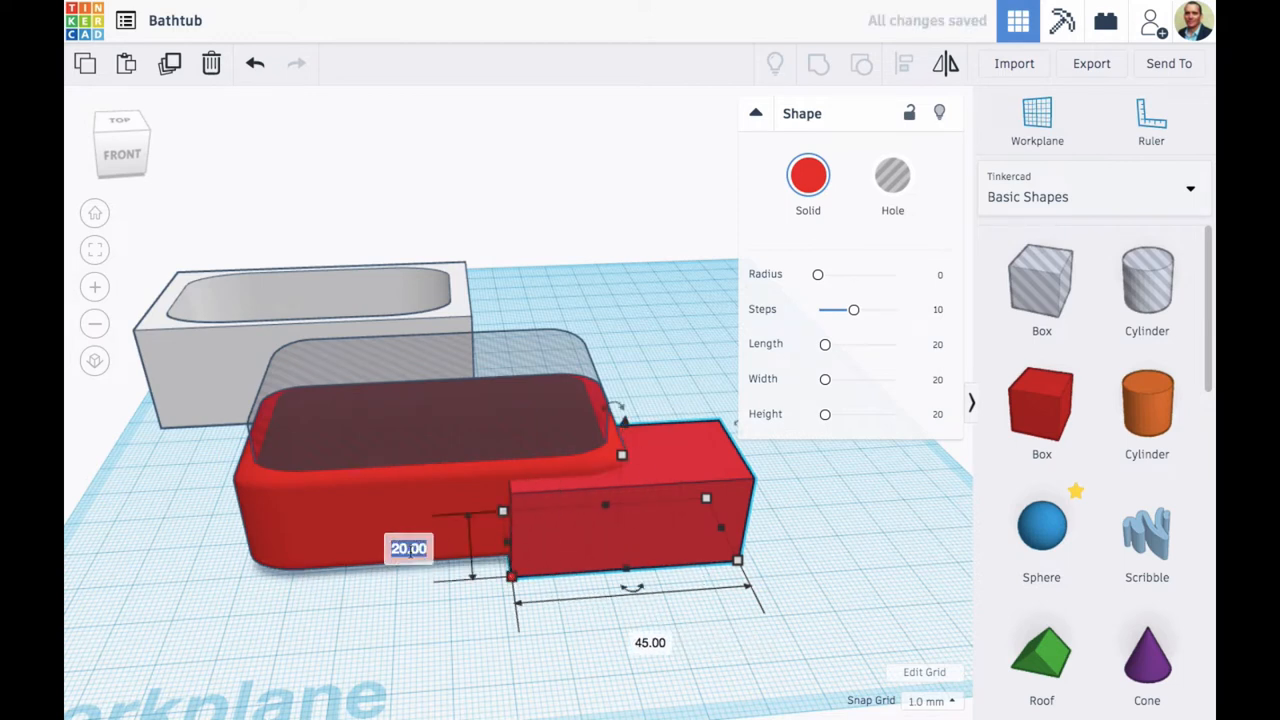
{"action": "type", "text": "38"}
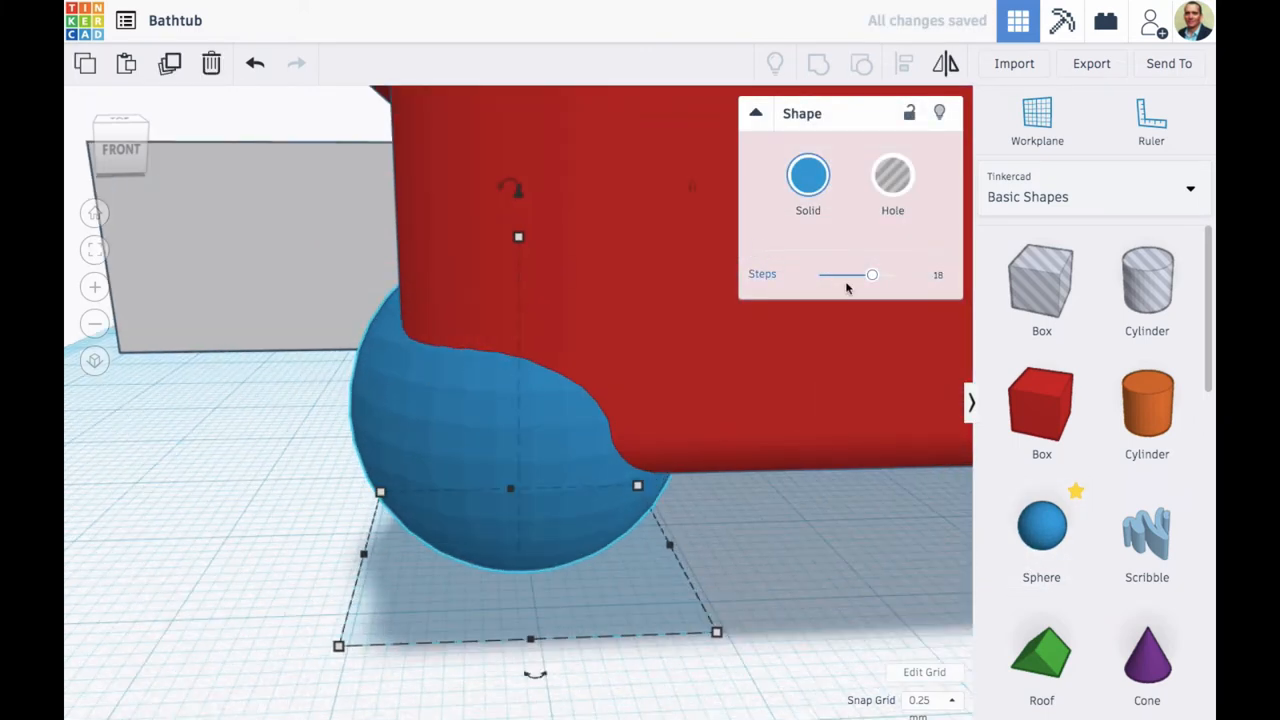
Step: Raise the blue sphere foot's Steps to 24 and narrow it into a slim oval
{"action": "left_click_drag", "start_coordinate": [871, 274], "coordinate": [894, 274]}
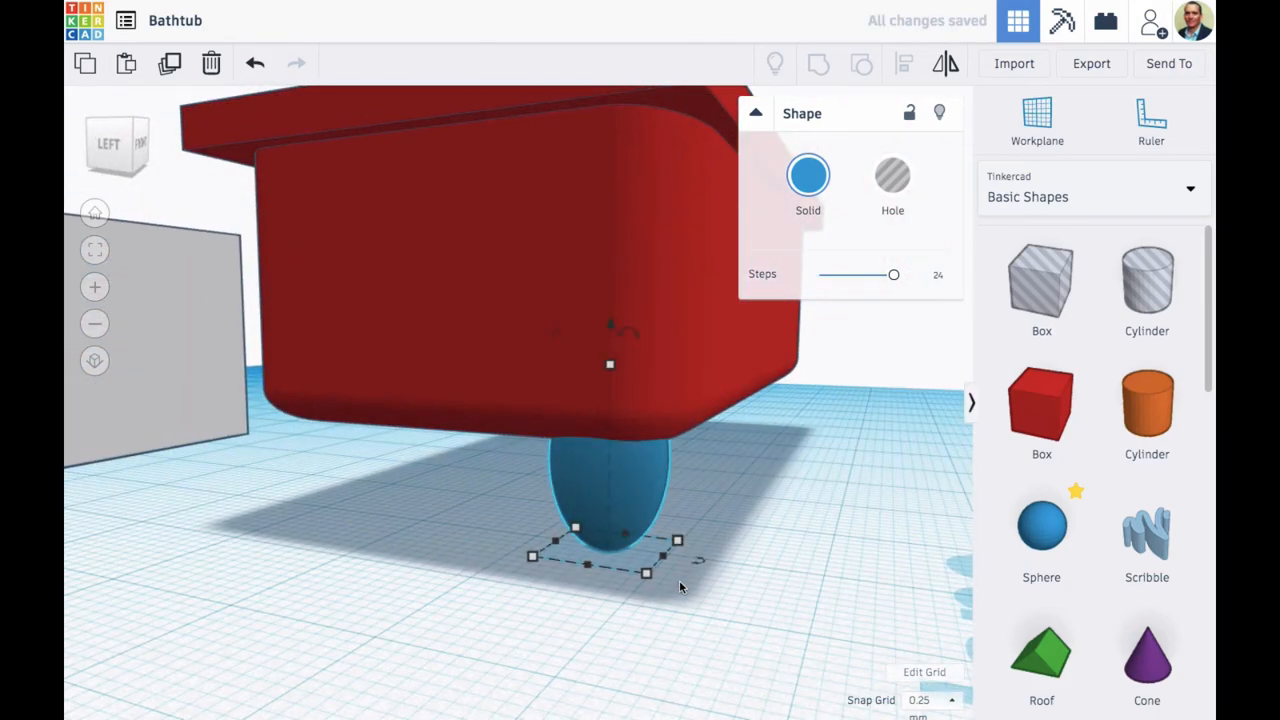
{"action": "left_click_drag", "start_coordinate": [610, 500], "coordinate": [617, 495]}
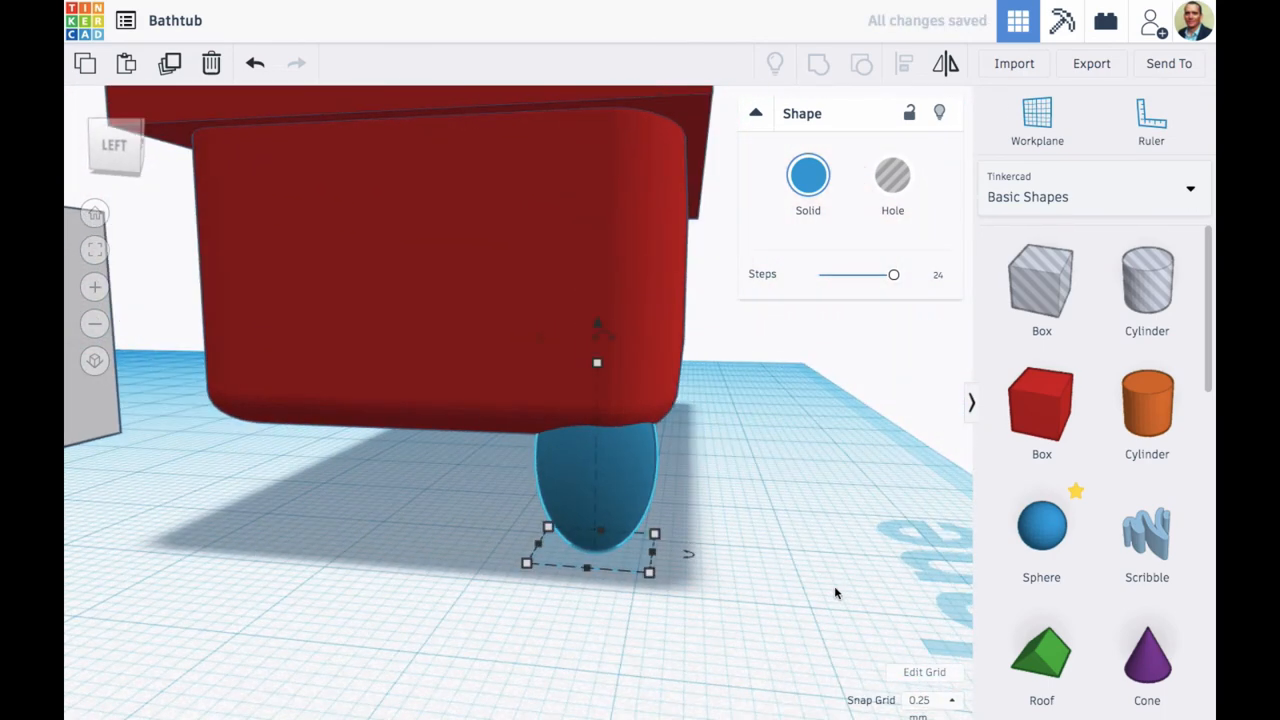
{"action": "mouse_move", "coordinate": [790, 569]}
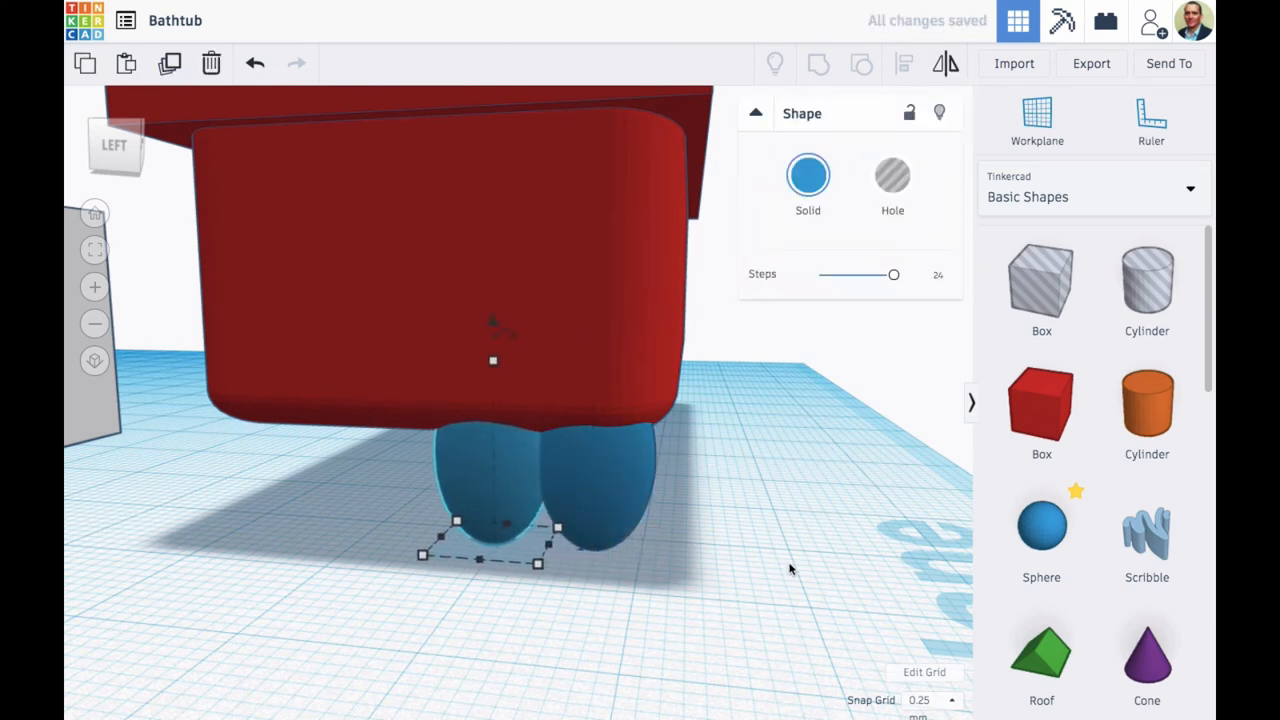
Step: Place a second foot, duplicate the pair for the other end, and set snap to 0.25 mm
{"action": "left_click_drag", "start_coordinate": [493, 520], "coordinate": [359, 520]}
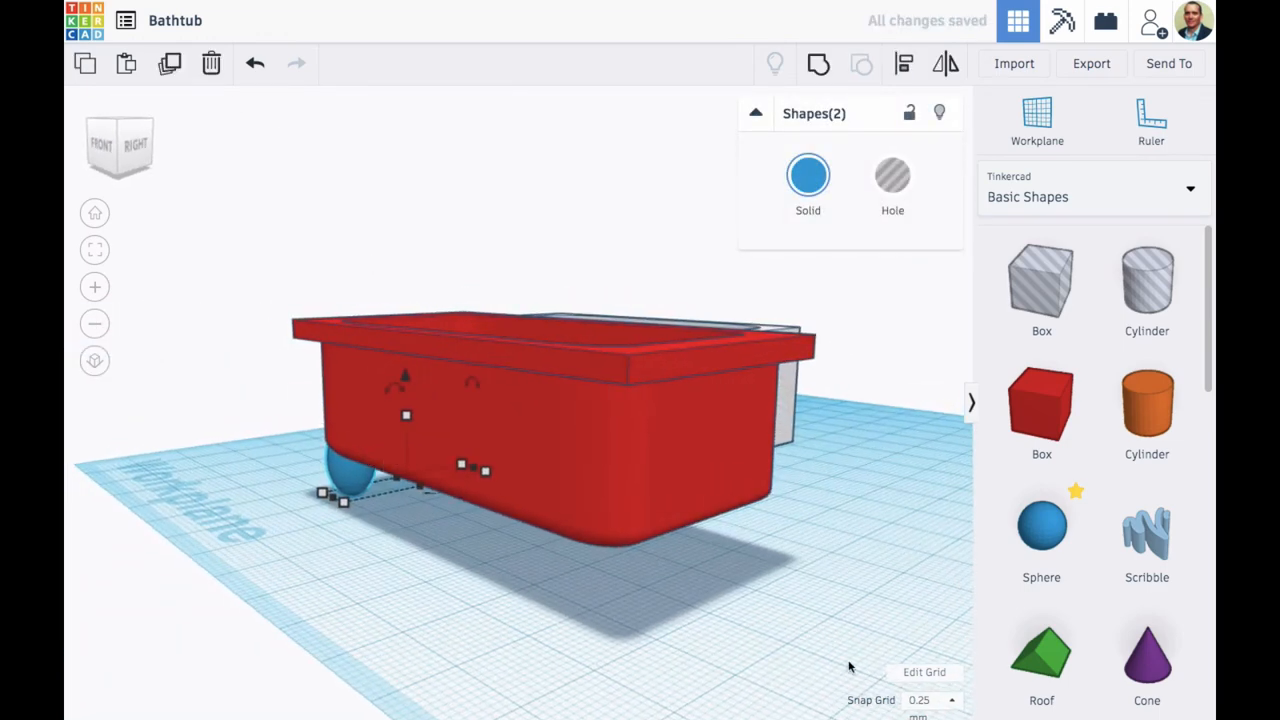
{"action": "left_click", "coordinate": [950, 699]}
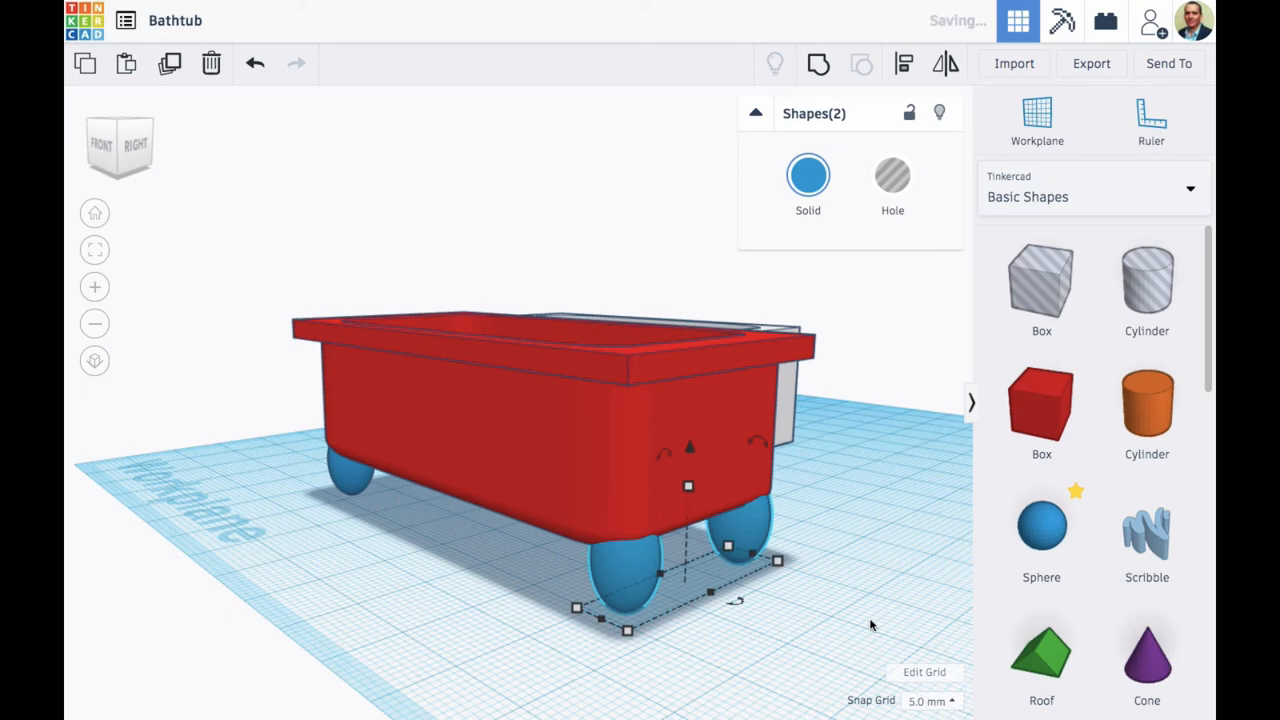
{"action": "left_click", "coordinate": [929, 700]}
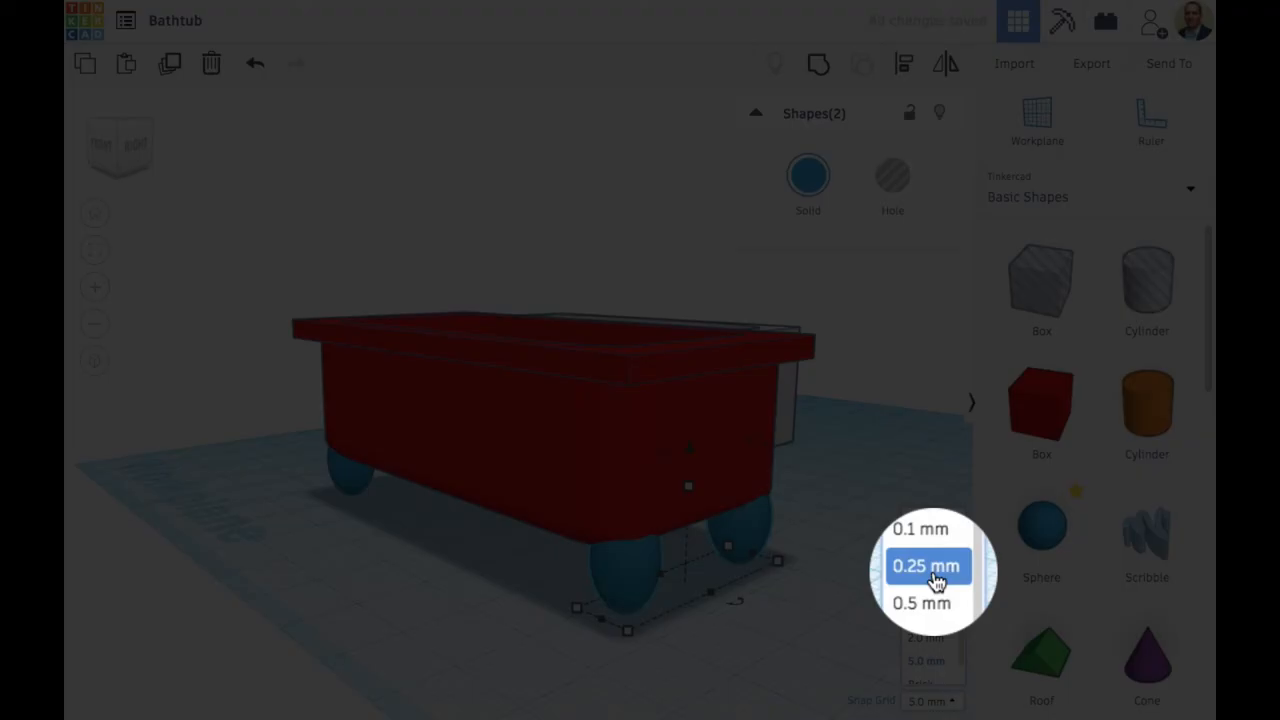